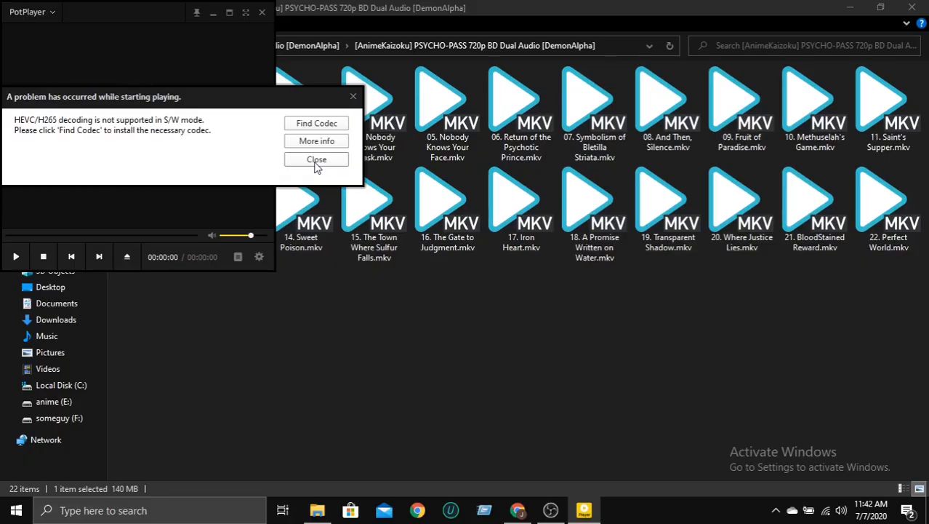
pyautogui.moveTo(212, 146)
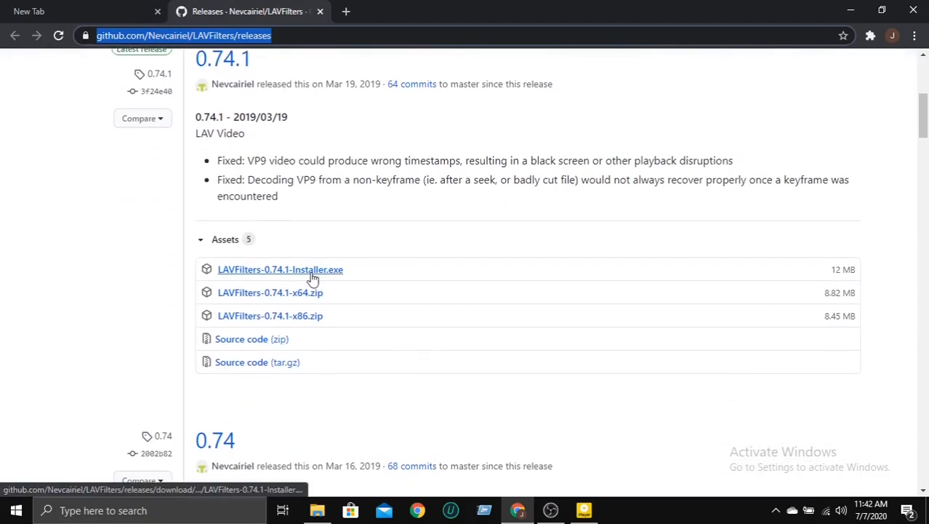
pyautogui.moveTo(323, 282)
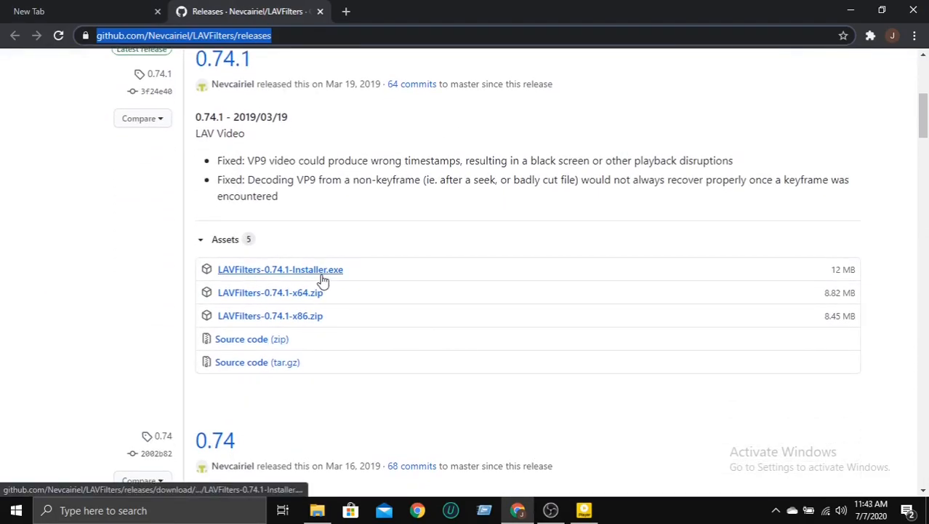
# Download LAVFilters-0.74.1-Installer.exe from the release Assets via Chrome's download manager
pyautogui.click(279, 270)
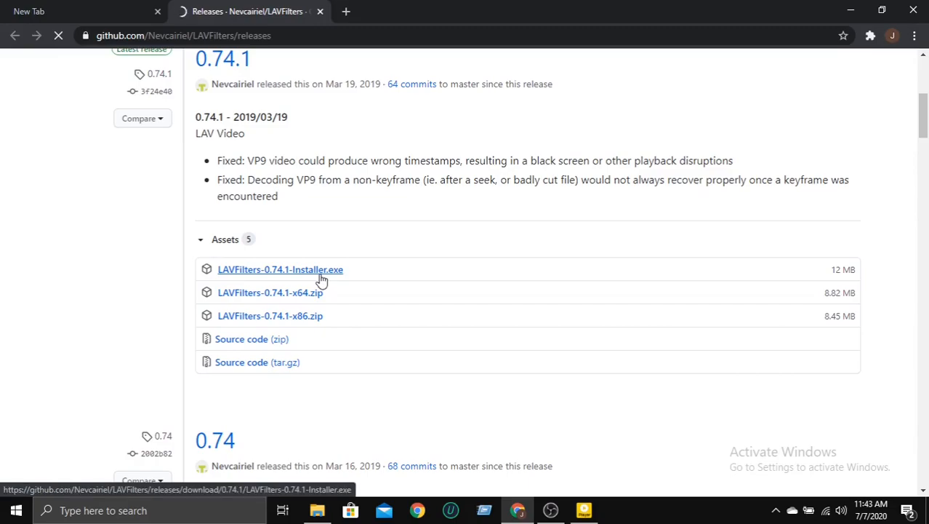
pyautogui.click(279, 269)
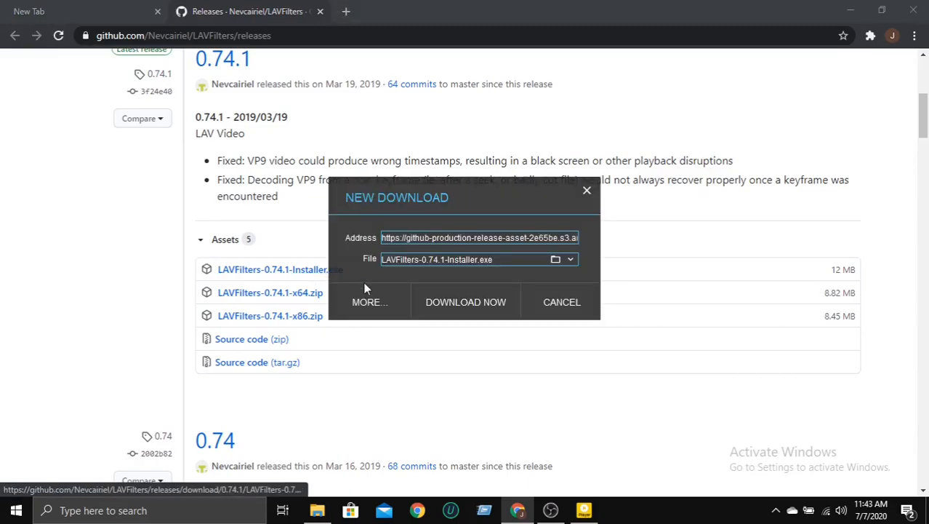
pyautogui.click(466, 301)
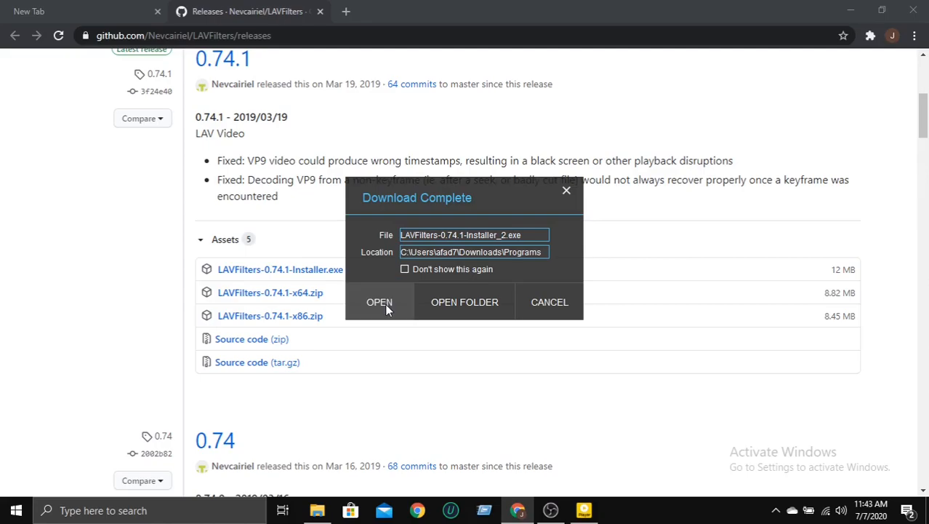
pyautogui.moveTo(352, 410)
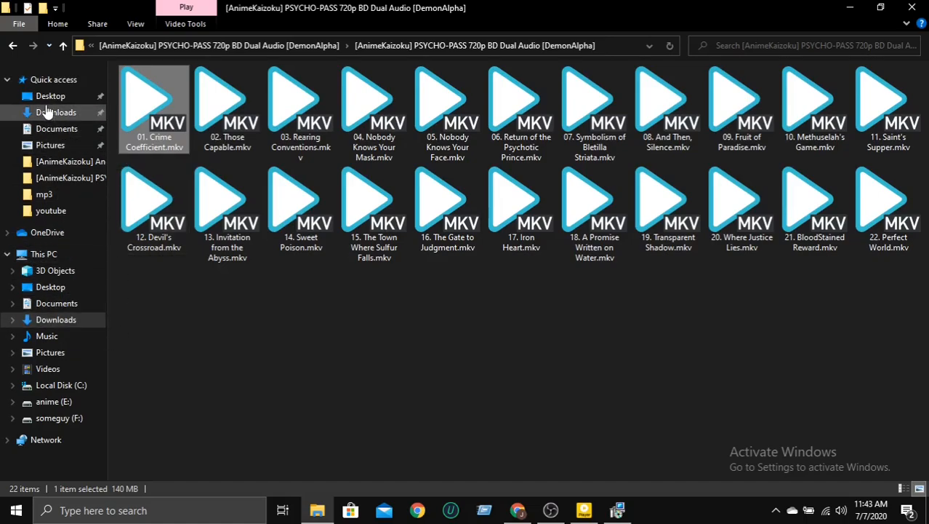
# Locate LAVFilters-0.74.1-Installer.exe in Downloads\Programs after a detour through Compressed
pyautogui.click(56, 112)
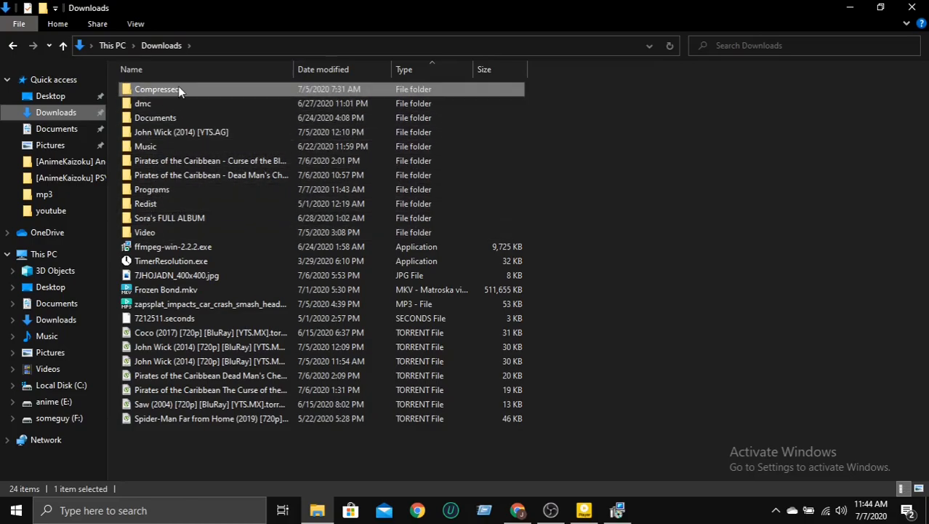
pyautogui.doubleClick(157, 88)
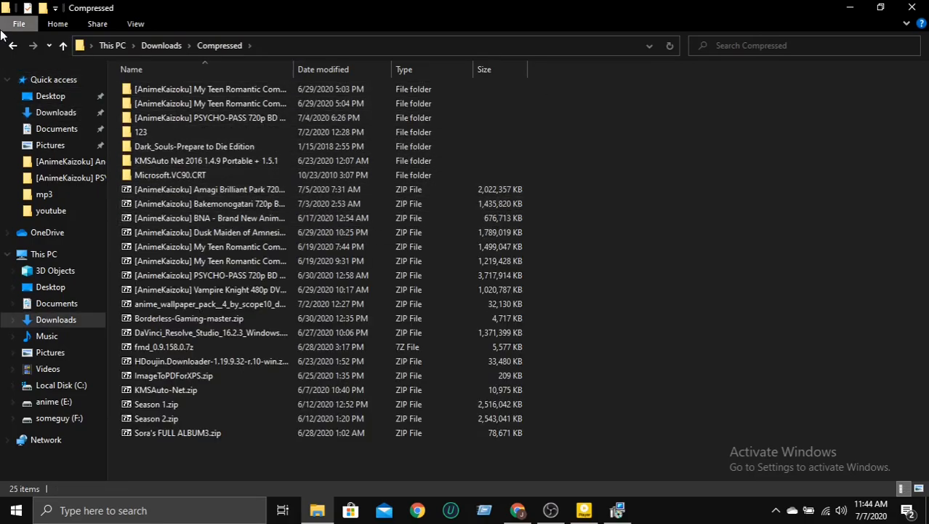
pyautogui.click(12, 45)
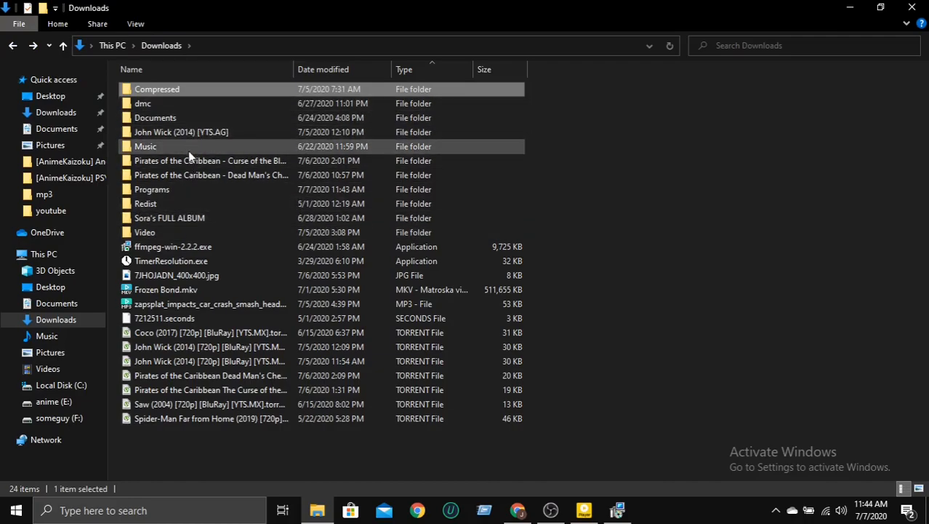
pyautogui.doubleClick(151, 189)
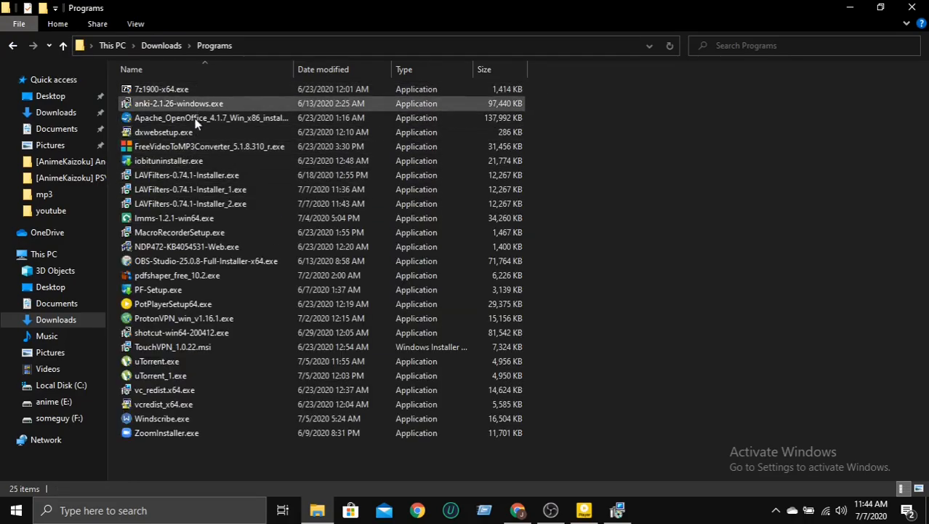
pyautogui.click(186, 174)
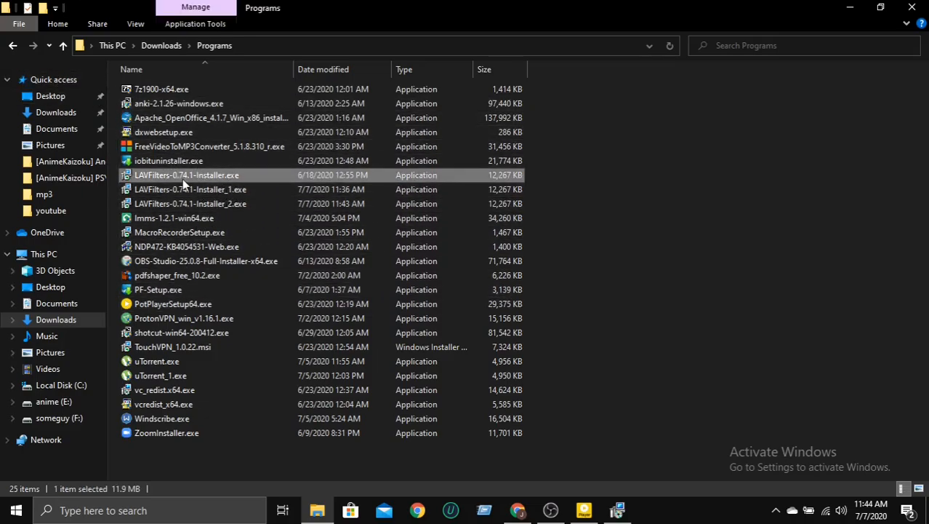
pyautogui.moveTo(186, 175)
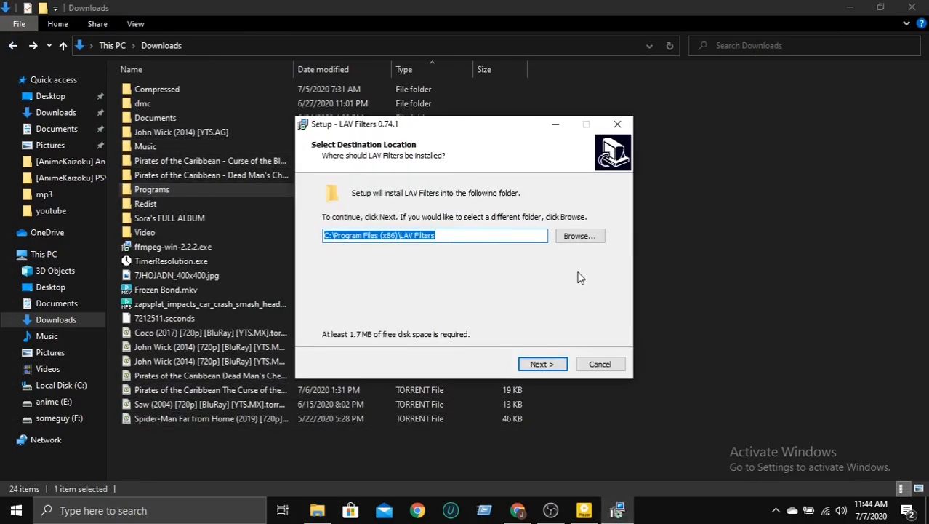
# Keep the default install location and add the H.264 MVC 3D Decoder to the component list
pyautogui.click(542, 363)
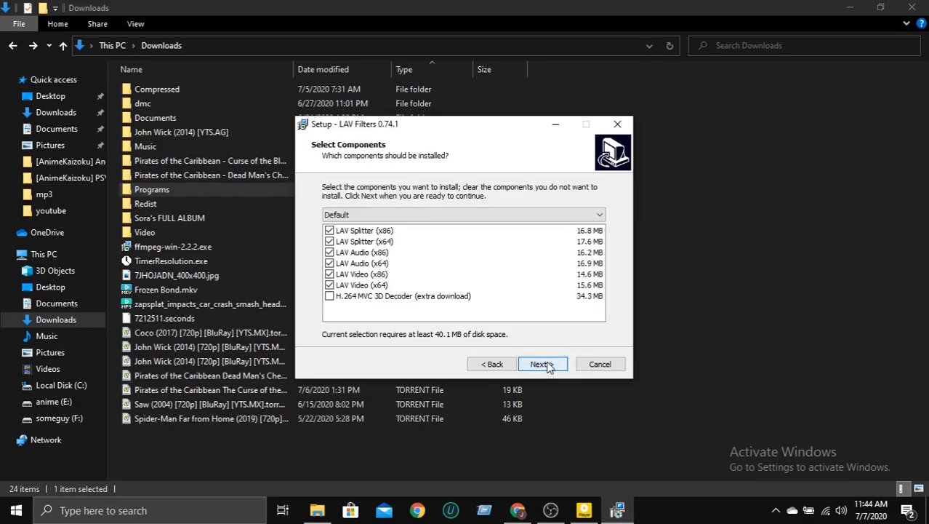
pyautogui.click(328, 297)
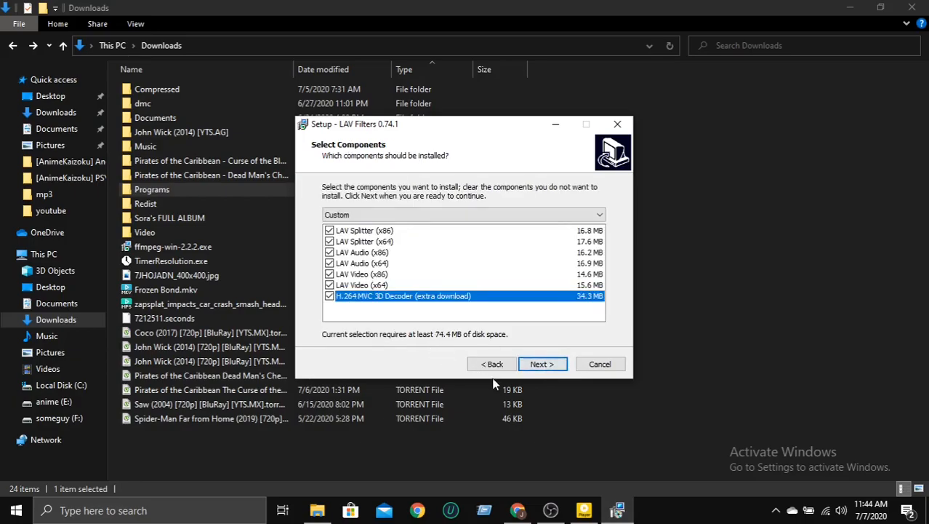
pyautogui.click(541, 363)
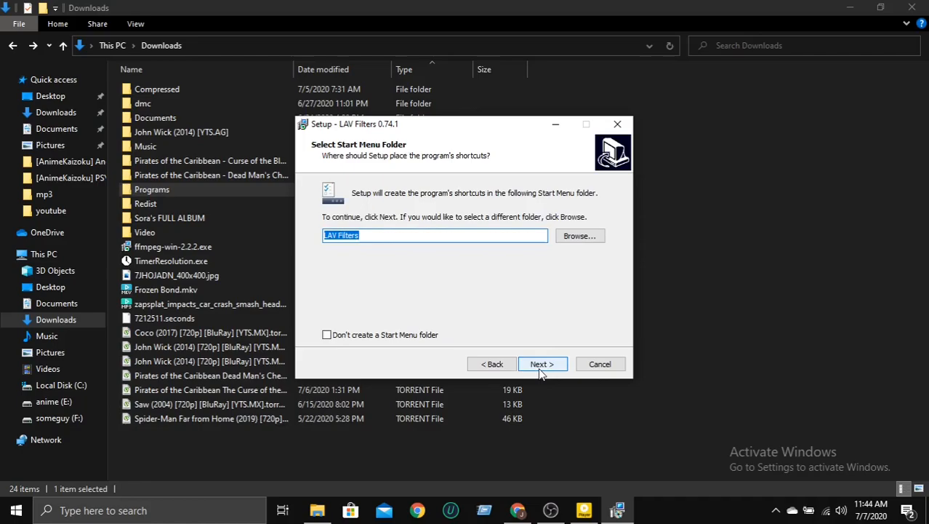
pyautogui.click(541, 363)
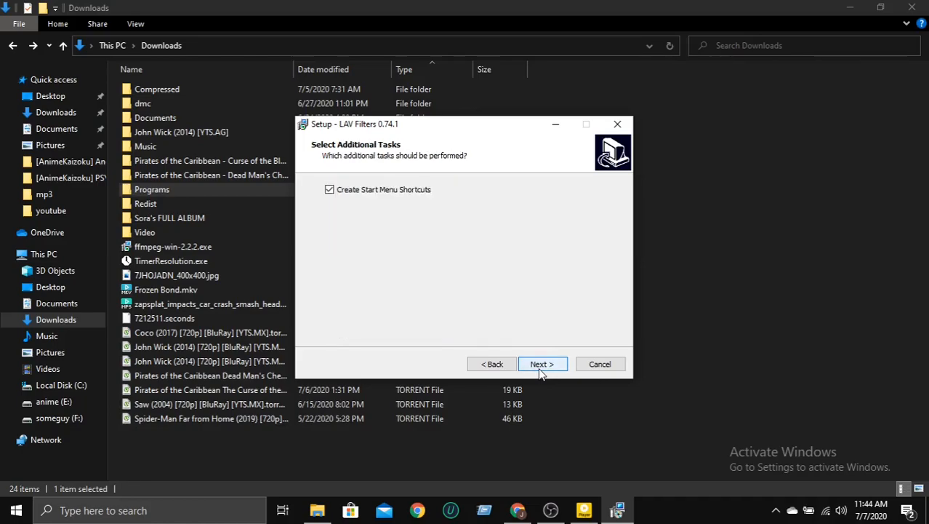
# Accept start menu shortcuts and default splitter formats, install LAV Filters 0.74.1 and finish the wizard
pyautogui.click(543, 363)
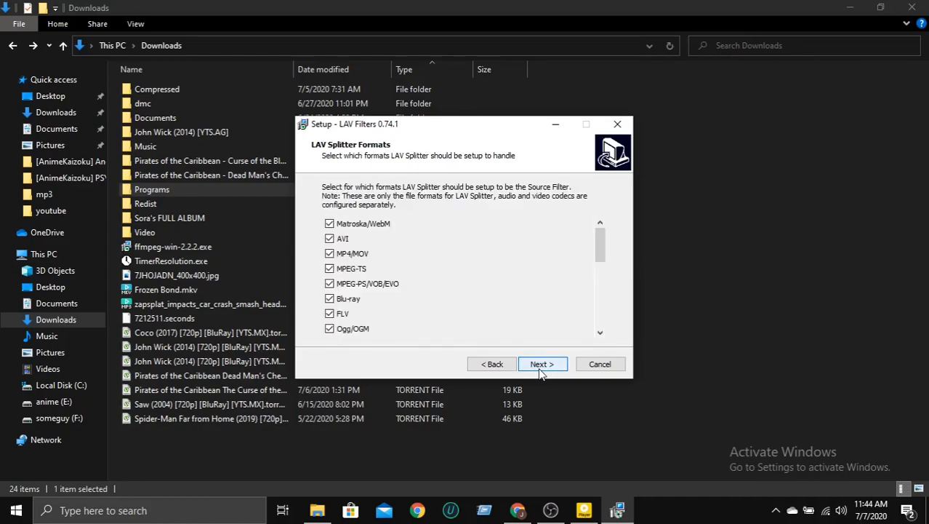
pyautogui.scroll(-3)
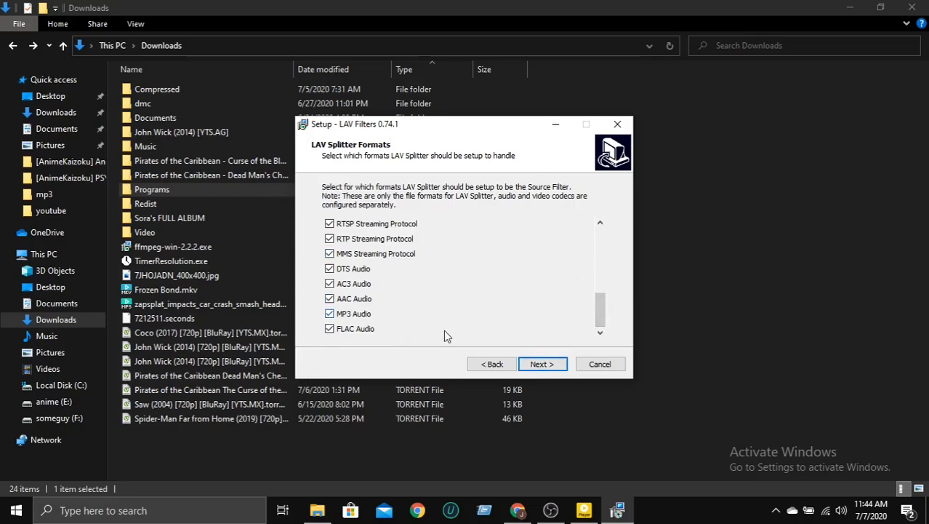
pyautogui.click(541, 363)
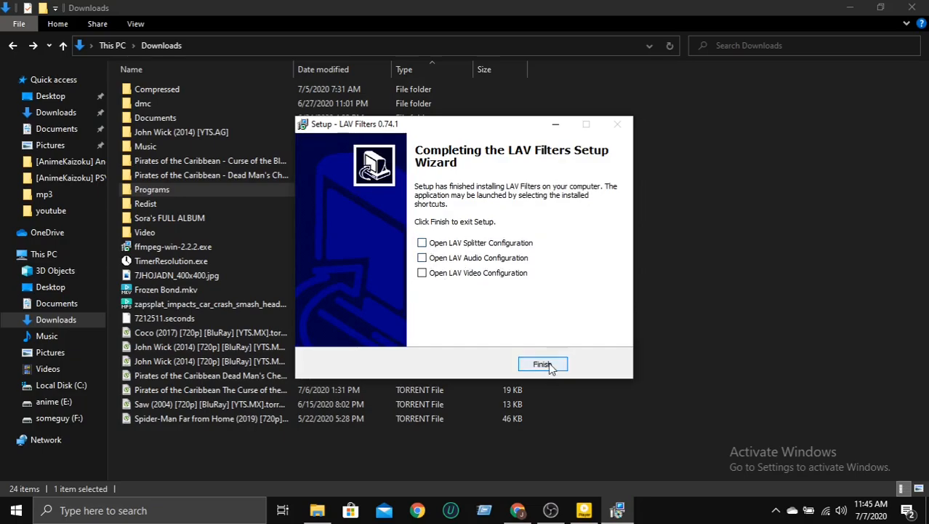
pyautogui.click(543, 363)
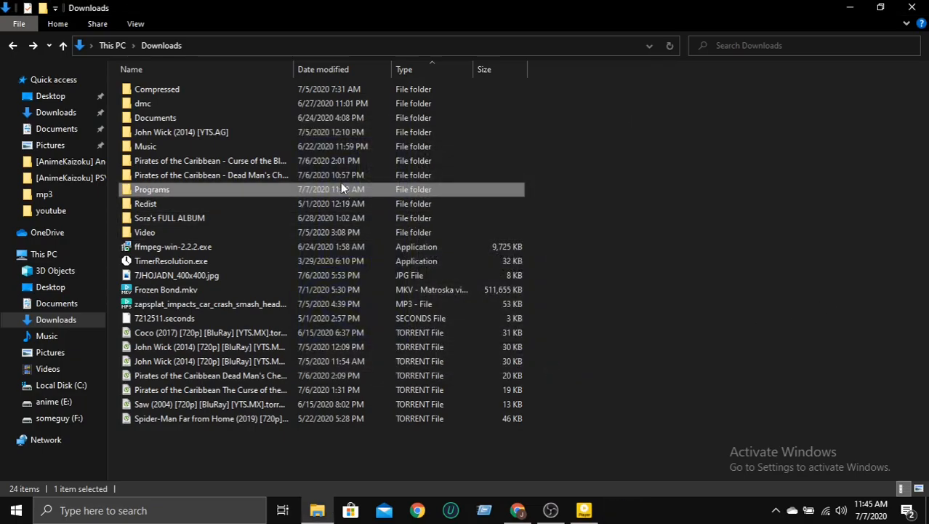
# Play 01. Crime Coefficient.mkv from Downloads\Compressed\PSYCHO-PASS in PotPlayer
pyautogui.doubleClick(157, 89)
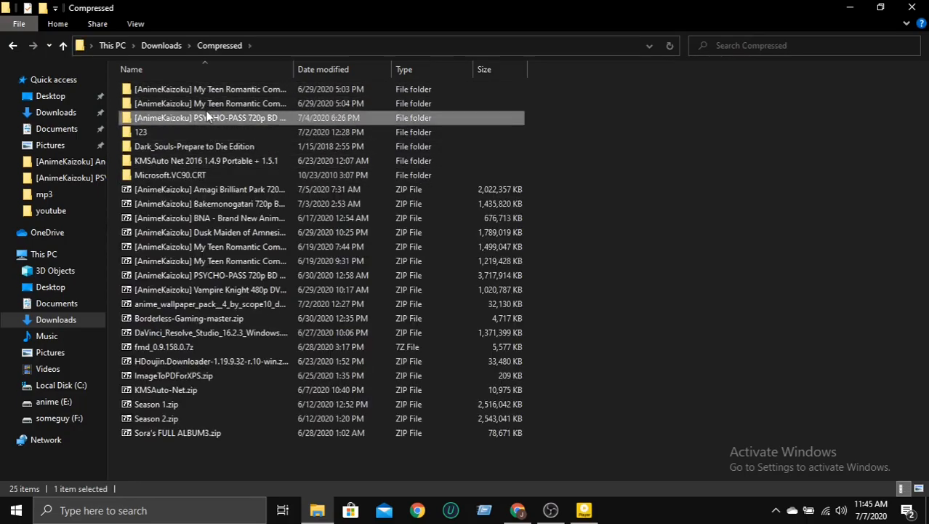
pyautogui.doubleClick(211, 117)
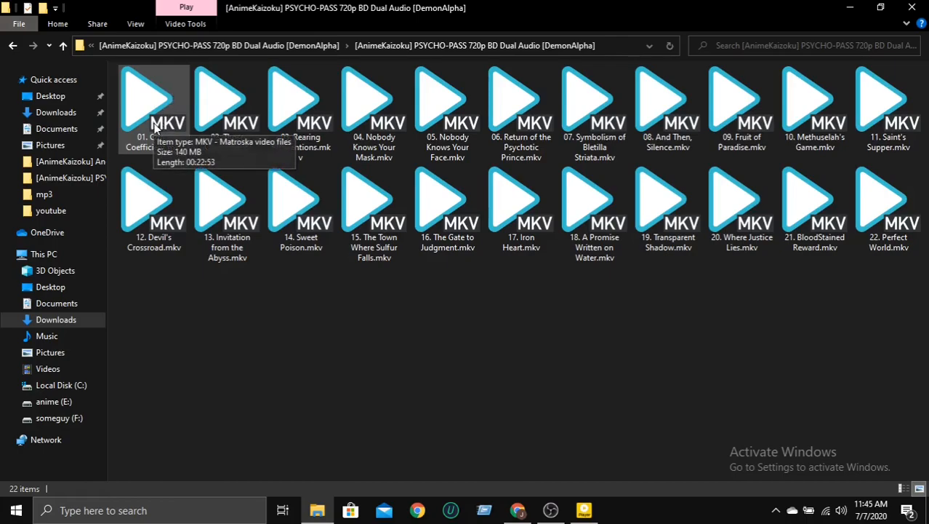
pyautogui.click(154, 102)
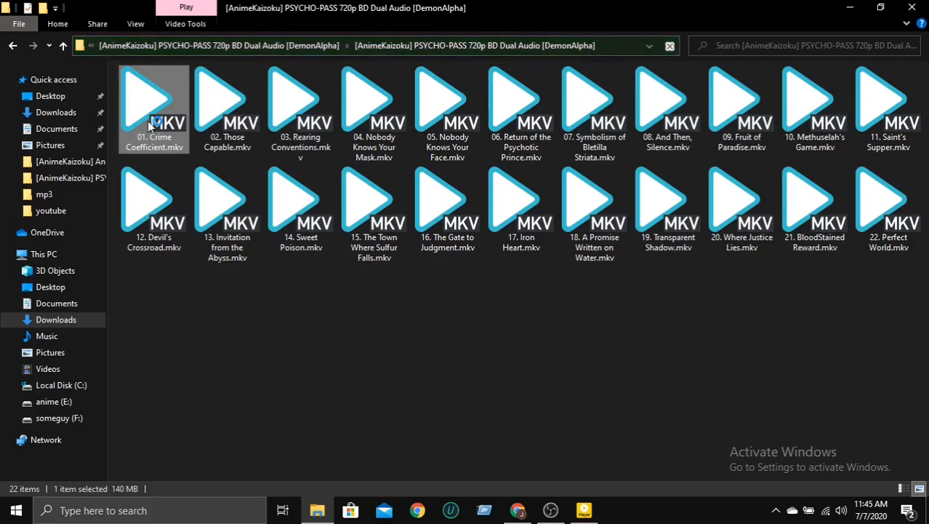
pyautogui.doubleClick(154, 102)
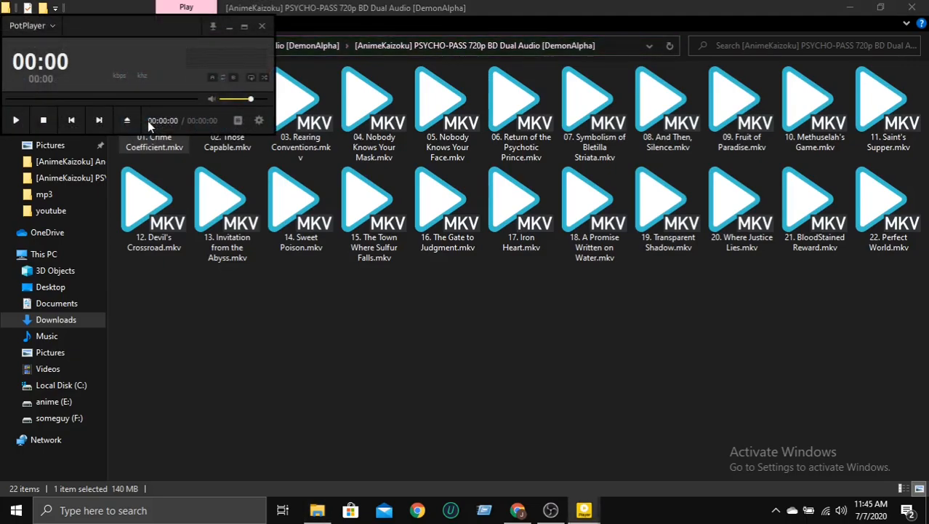